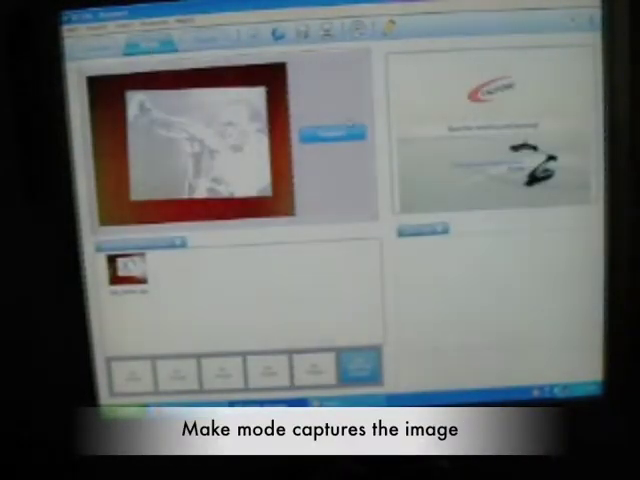
click(332, 136)
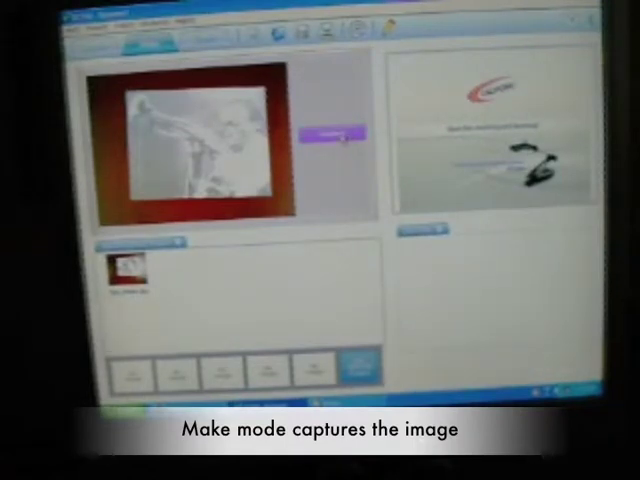